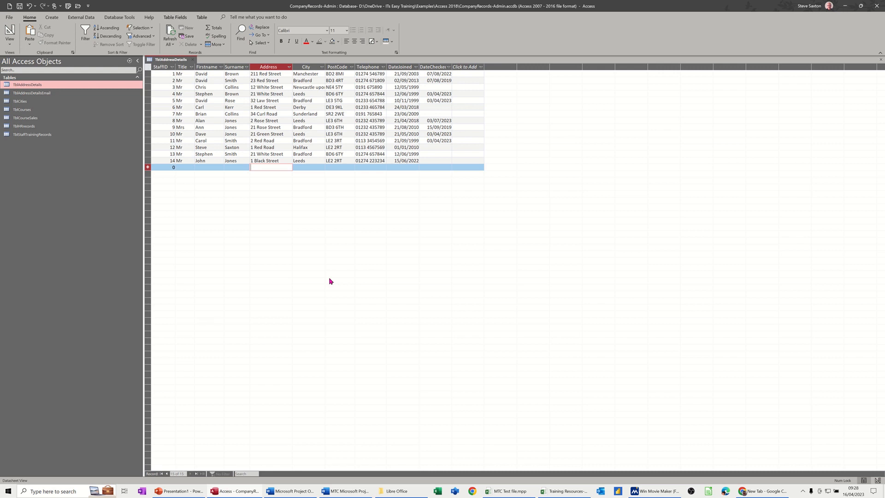
pyautogui.moveTo(411, 218)
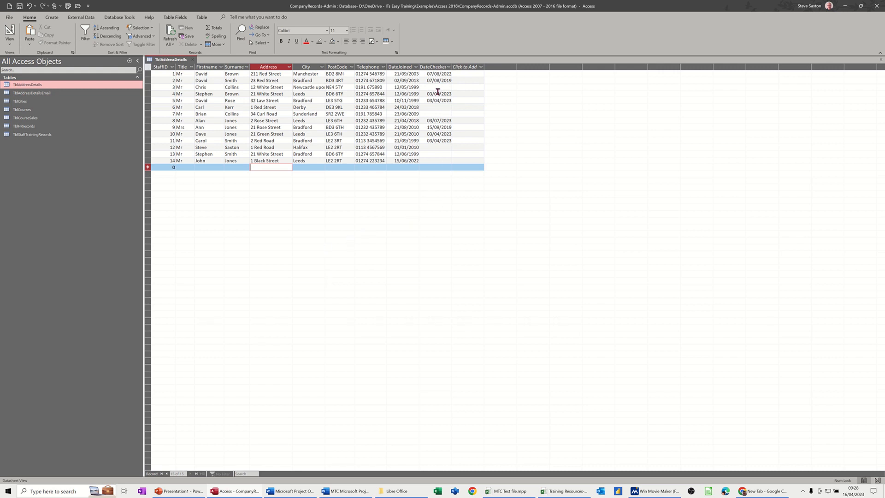
pyautogui.moveTo(434, 76)
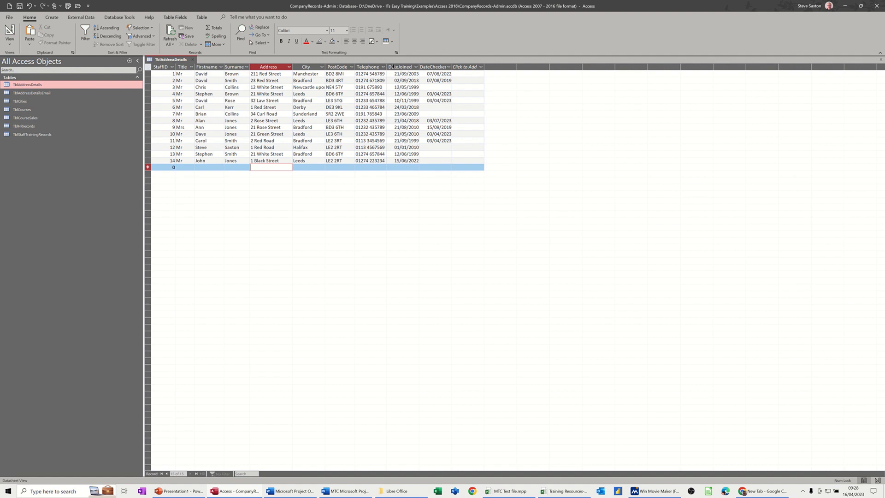
pyautogui.moveTo(404, 146)
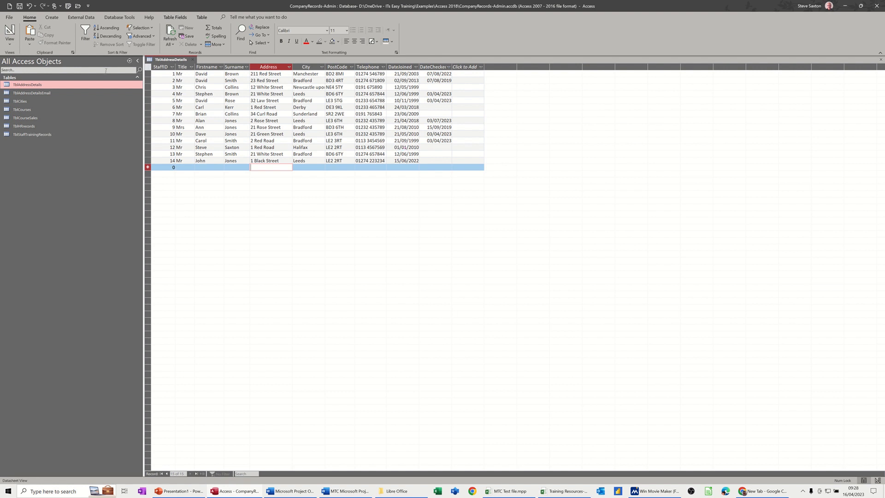
# Show TblAddressDetails in Design View with its field structure visible.
pyautogui.click(9, 31)
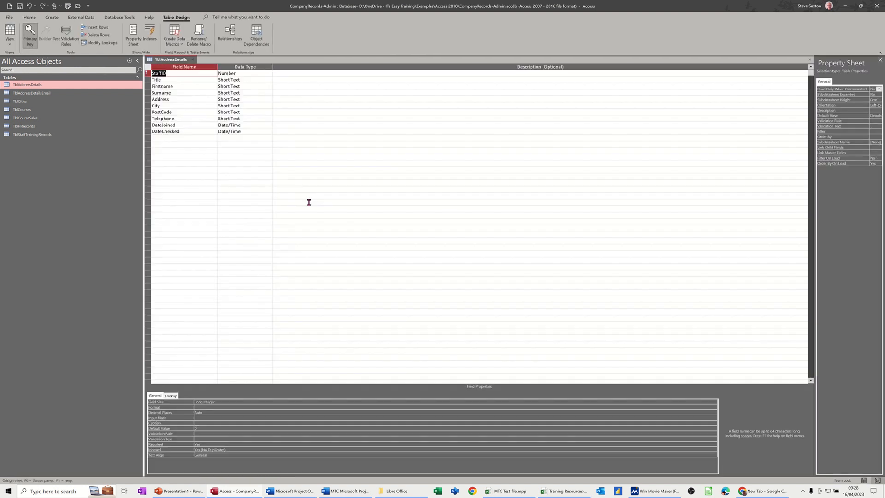
pyautogui.moveTo(231, 65)
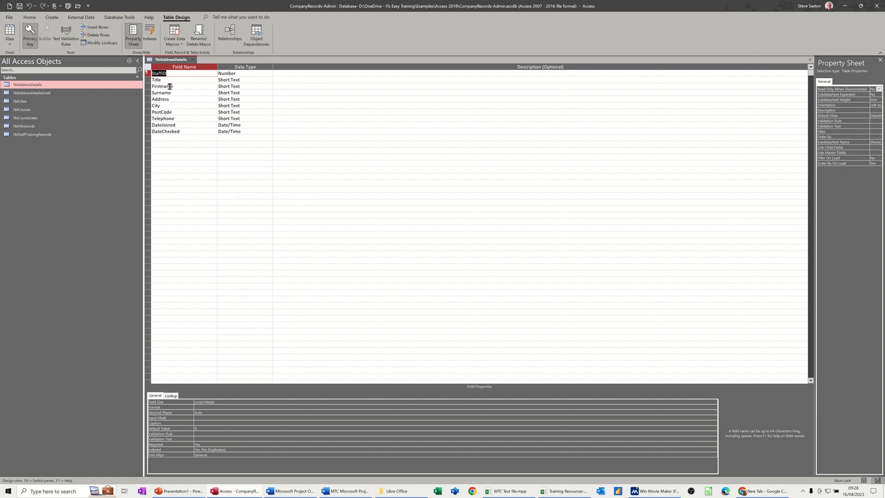
pyautogui.moveTo(804, 222)
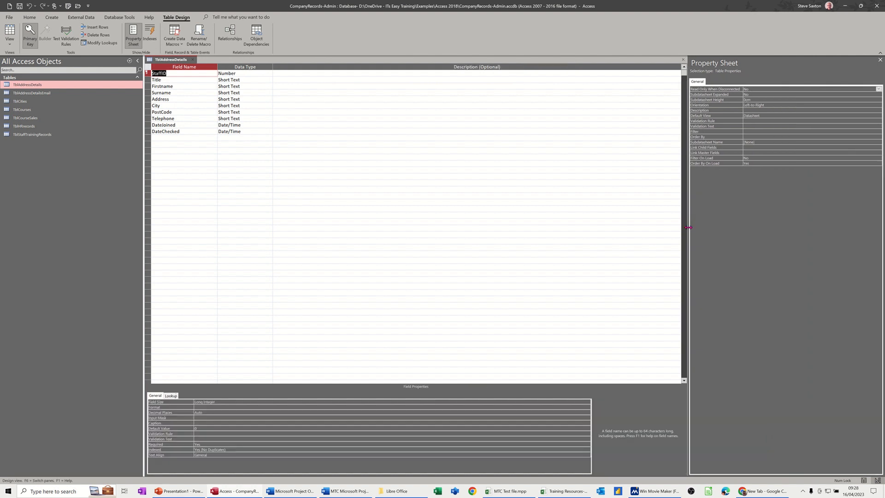
pyautogui.moveTo(710, 116)
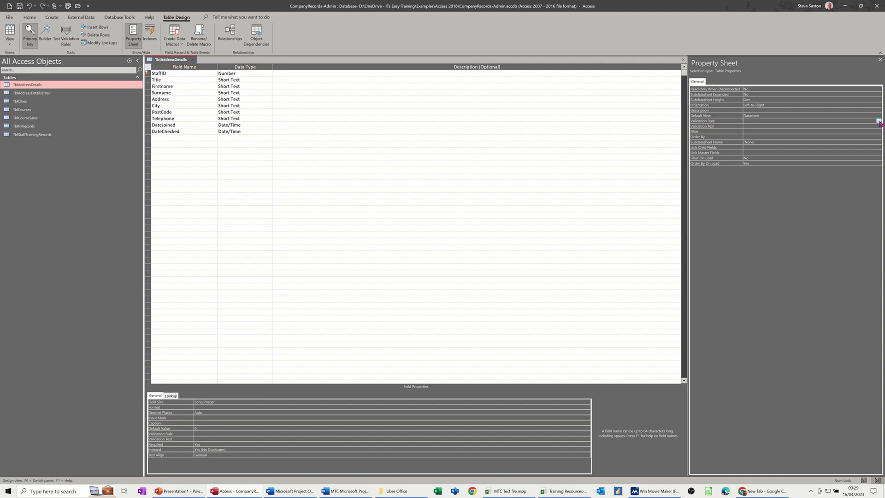
# Build the table validation rule [DateChecked] >= [DateJoined] in the Expression Builder and accept it.
pyautogui.click(878, 121)
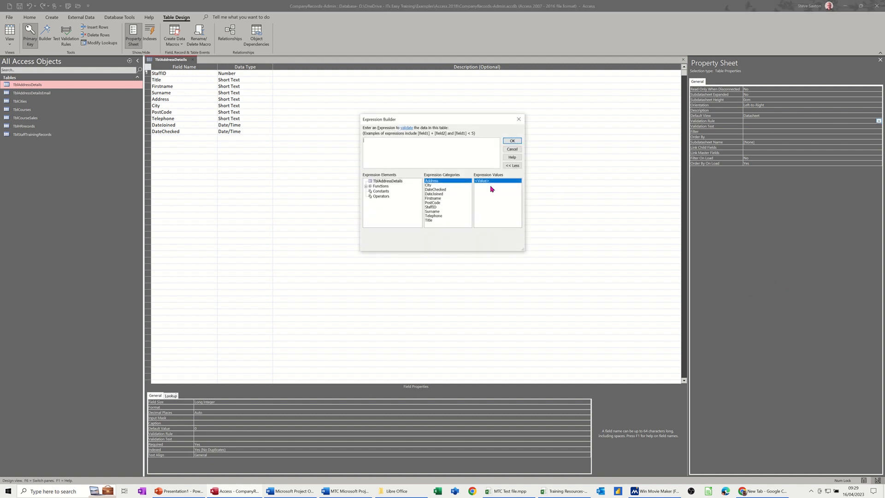
pyautogui.moveTo(432, 212)
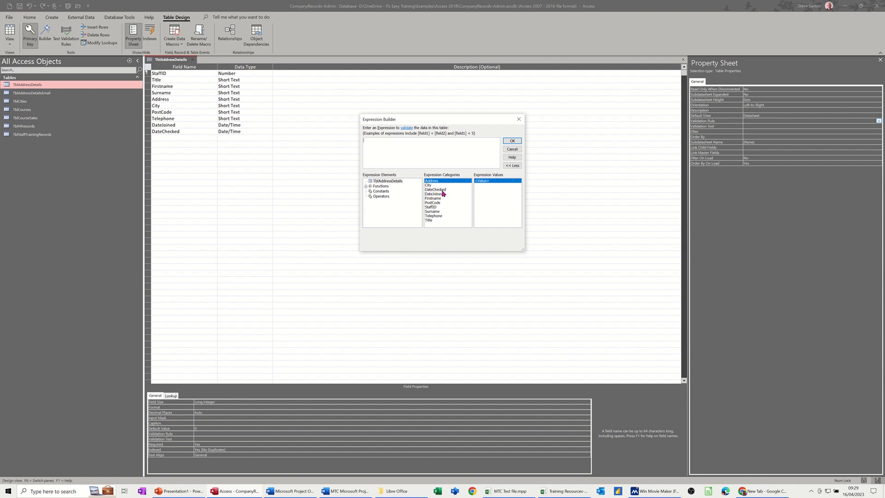
pyautogui.moveTo(441, 192)
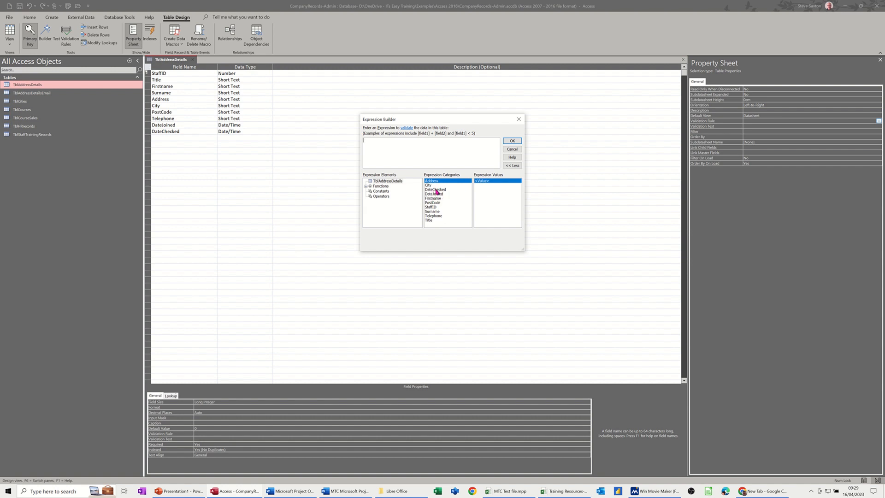
pyautogui.doubleClick(435, 189)
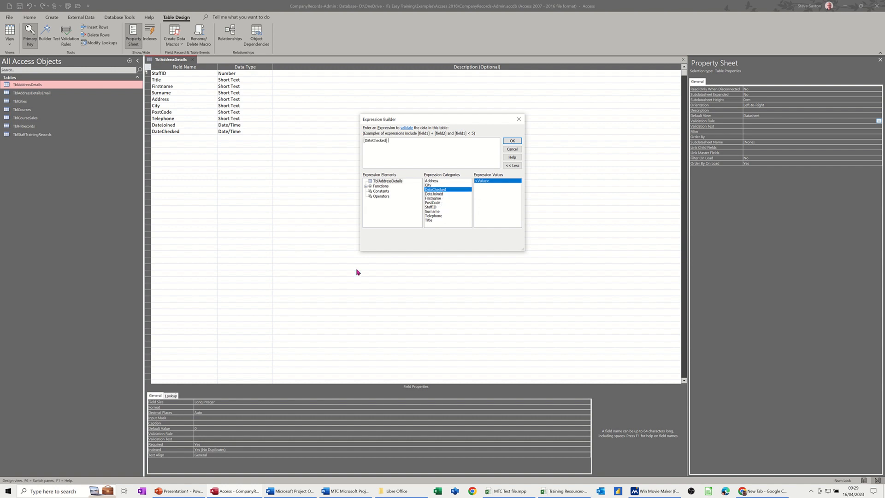
pyautogui.write('>=')
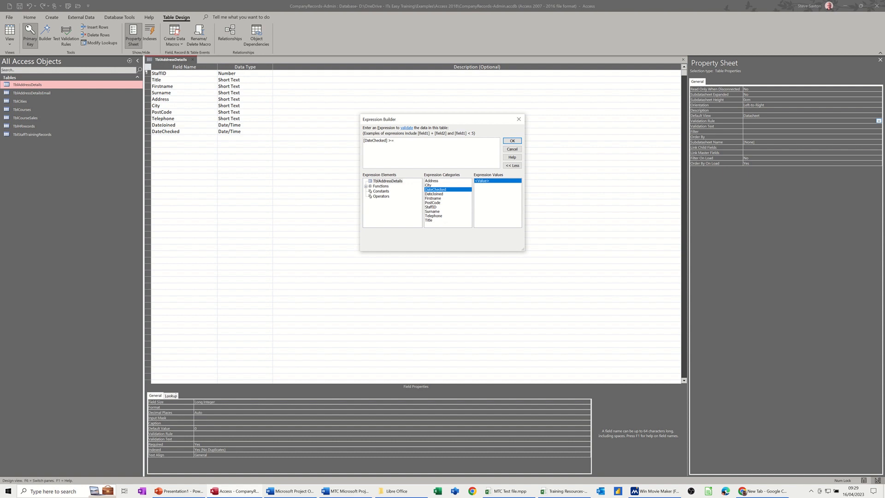
pyautogui.doubleClick(433, 195)
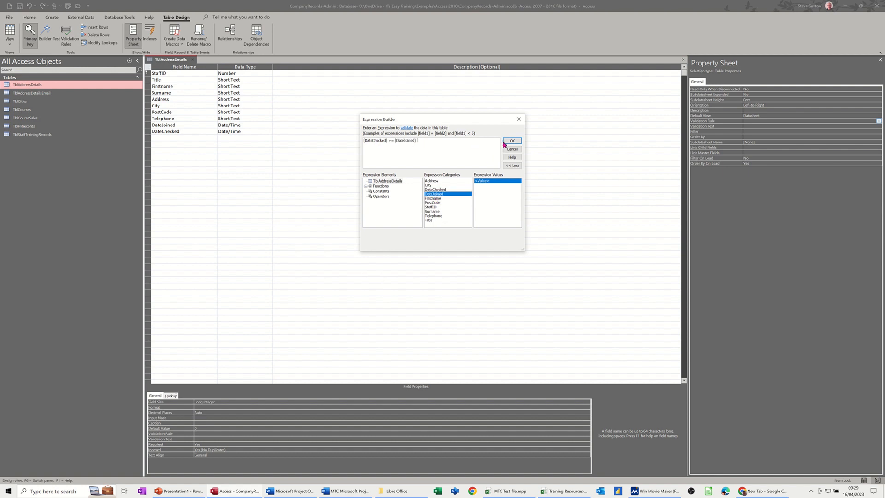
pyautogui.click(511, 140)
pyautogui.write('Enter a date correctly')
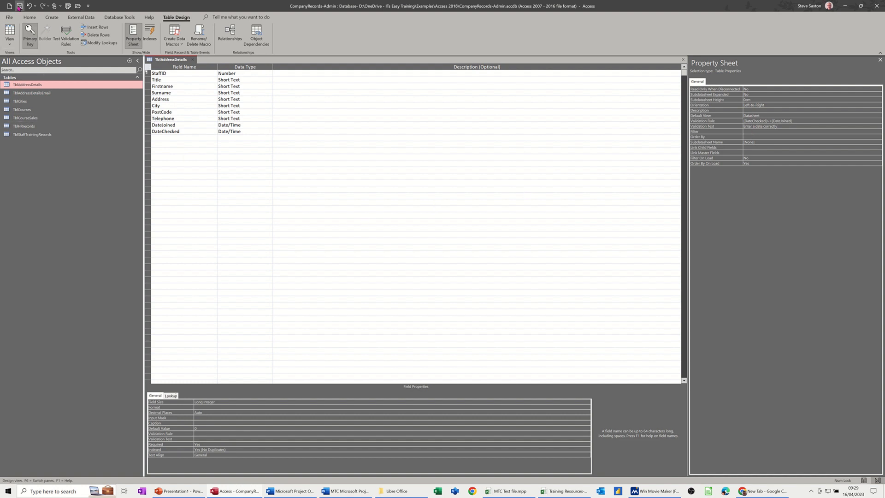
# Save the design, testing existing records and keeping the new DateChecked rule despite violations.
pyautogui.click(19, 6)
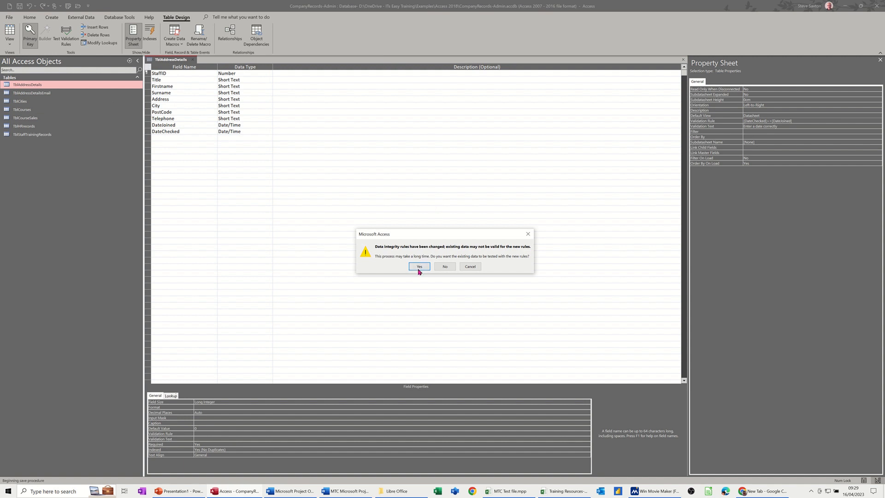
pyautogui.moveTo(425, 258)
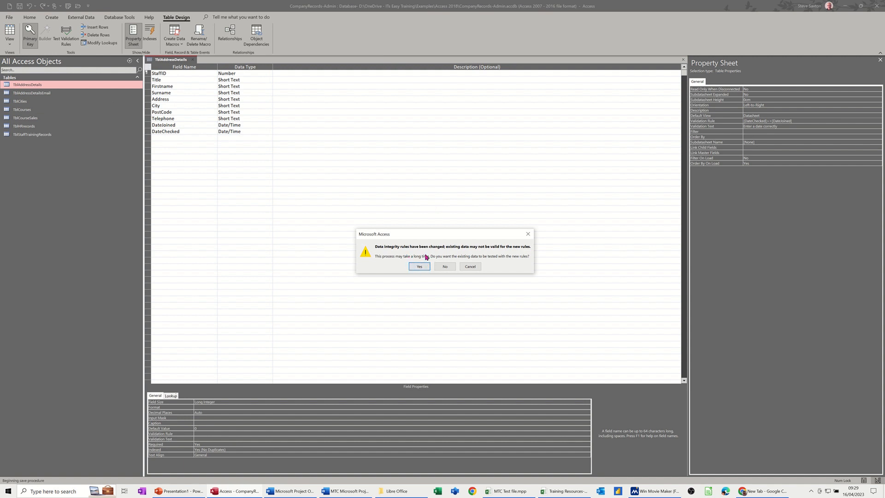
pyautogui.click(418, 265)
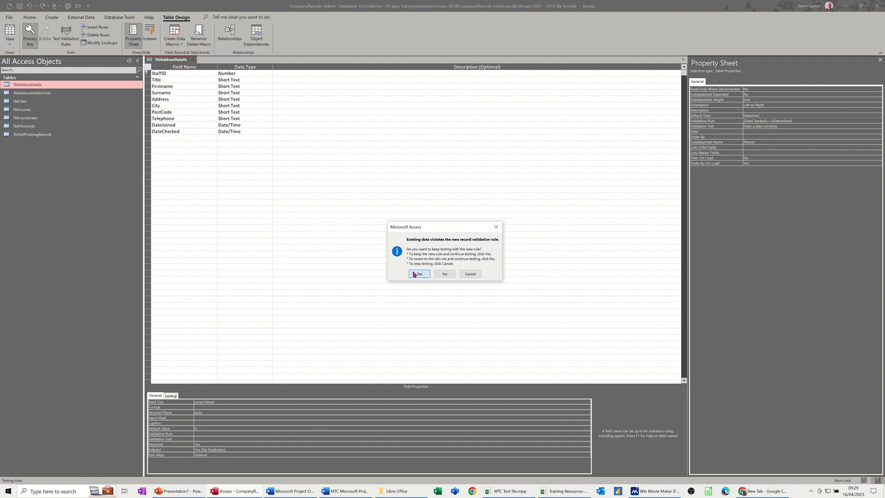
pyautogui.click(419, 274)
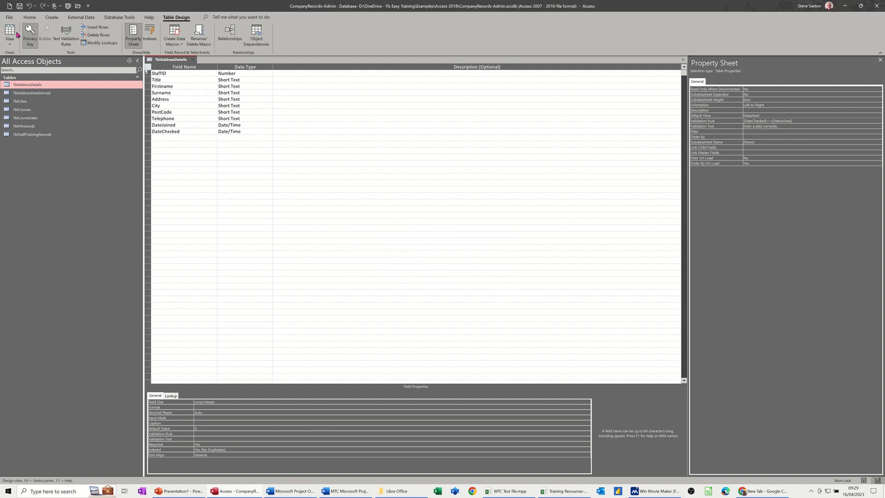
# Test record 14's DateChecked with an earlier date, dismiss the rejection, then return to the design.
pyautogui.click(9, 32)
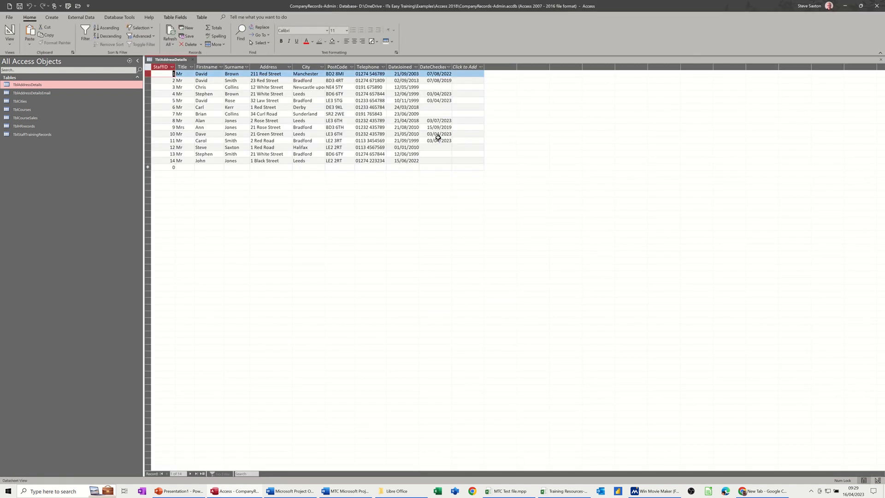
pyautogui.moveTo(418, 120)
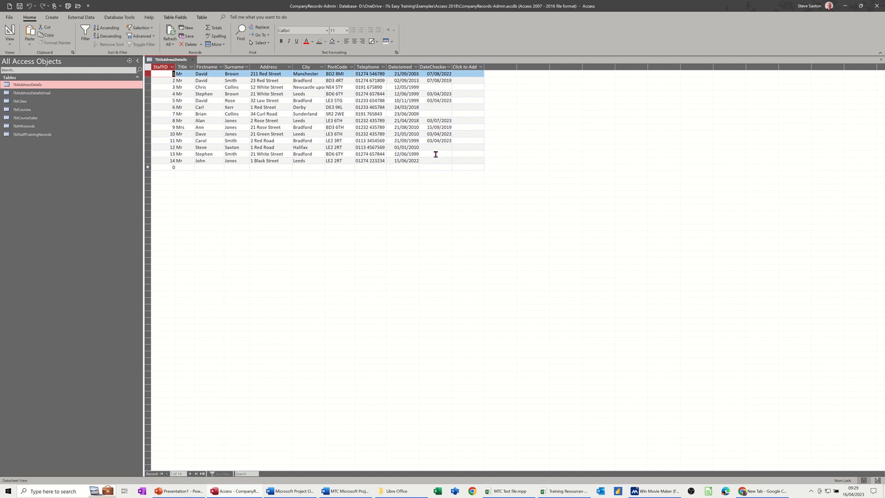
pyautogui.click(434, 161)
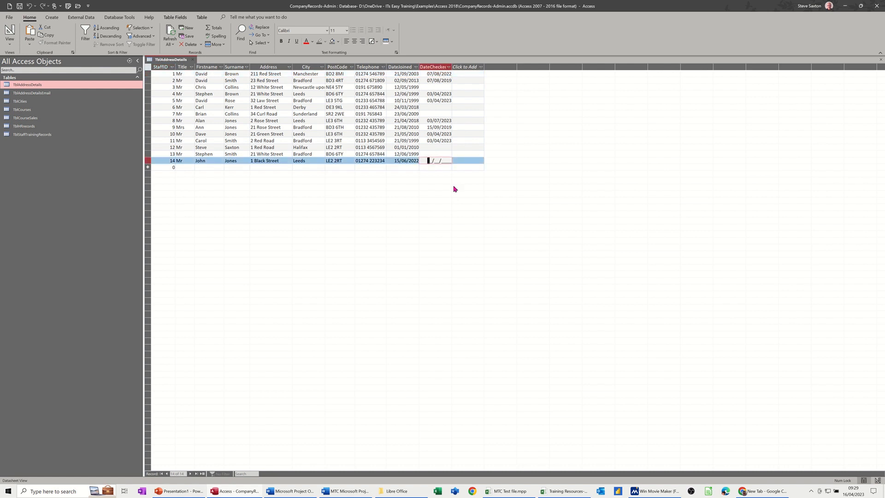
pyautogui.moveTo(471, 226)
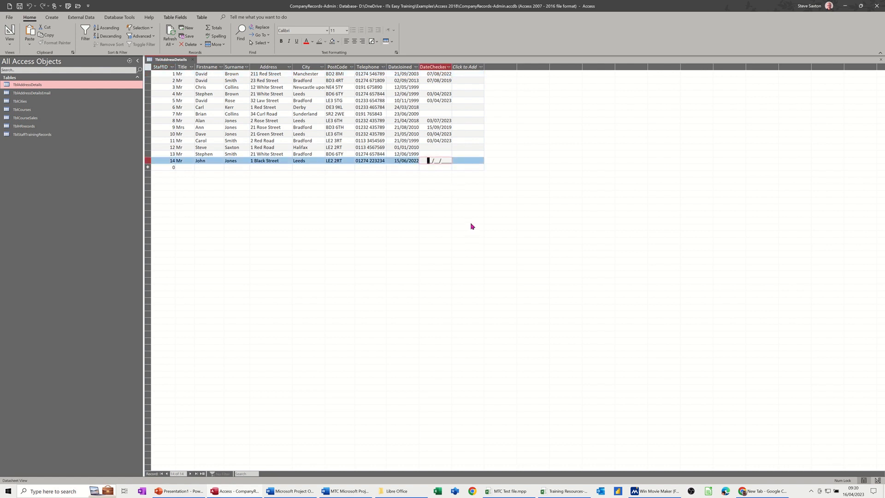
pyautogui.write('12/')
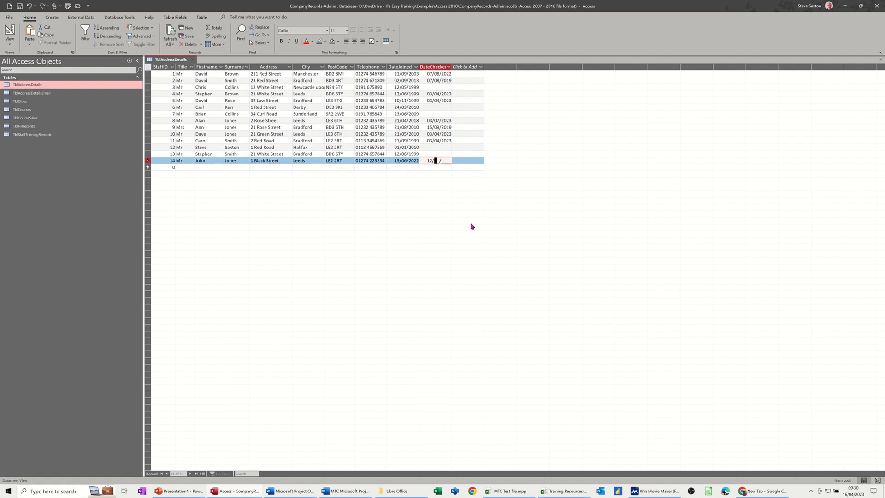
pyautogui.write('06/2022')
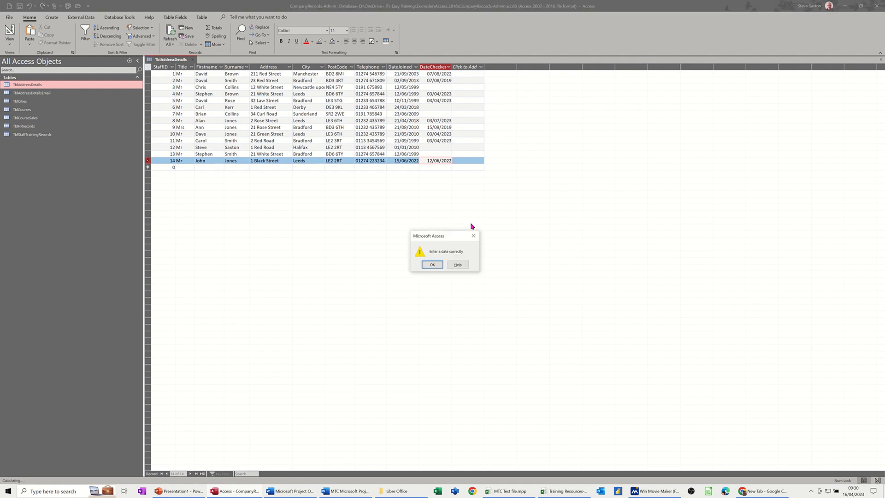
pyautogui.moveTo(435, 256)
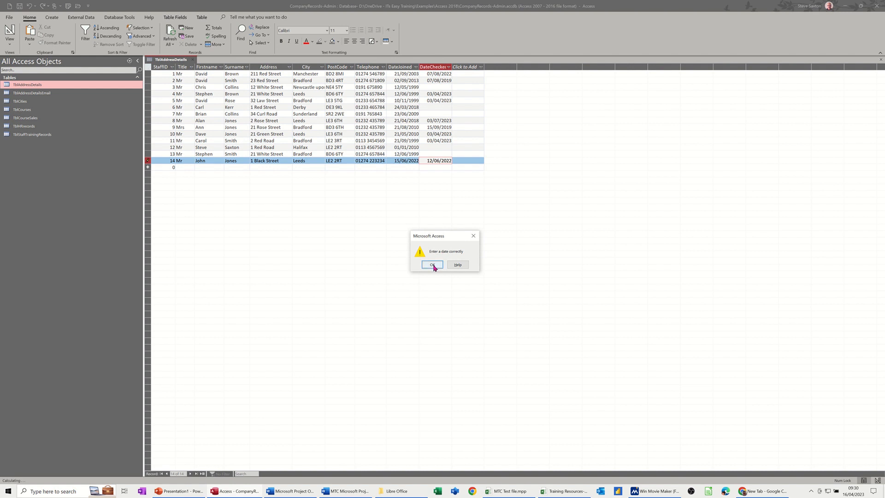
pyautogui.click(431, 264)
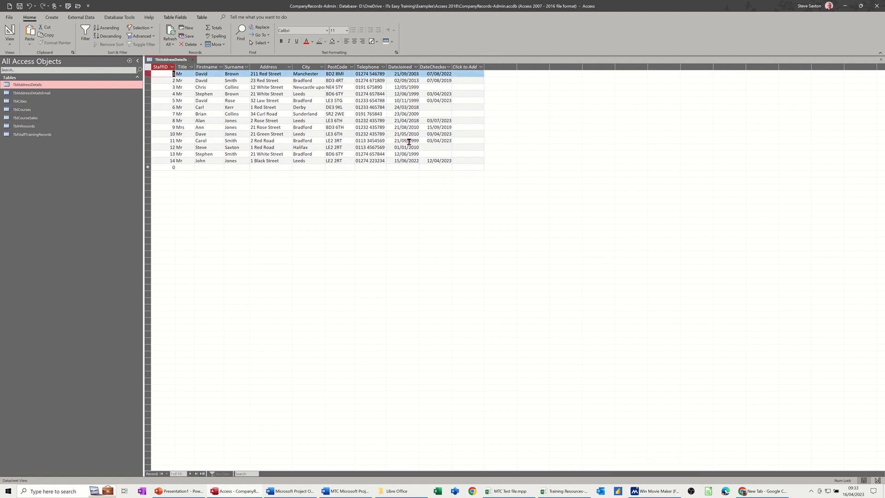
pyautogui.moveTo(411, 87)
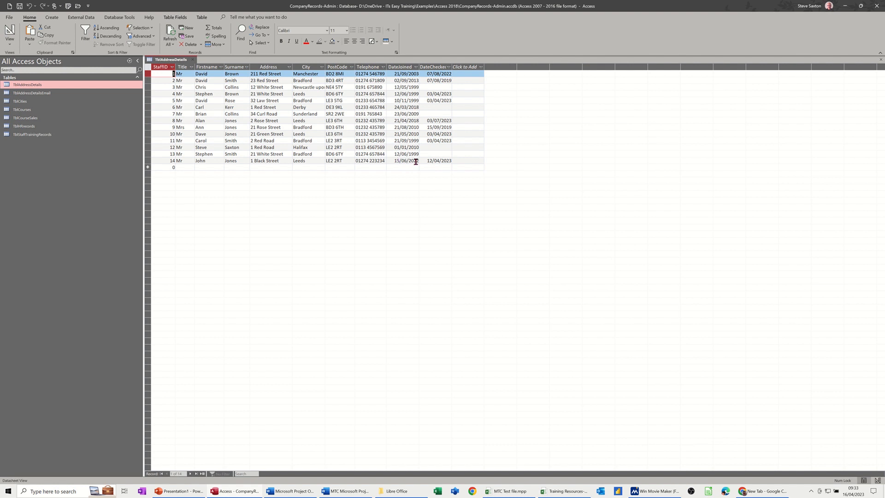
pyautogui.moveTo(429, 157)
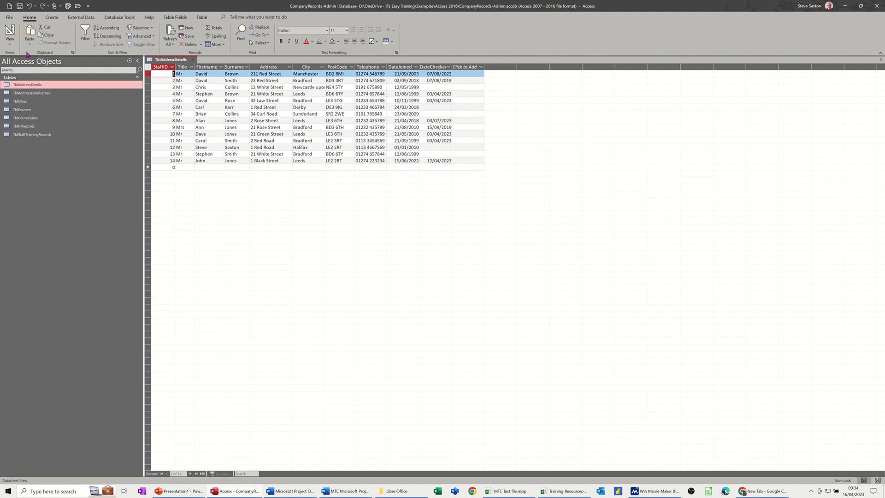
pyautogui.click(9, 32)
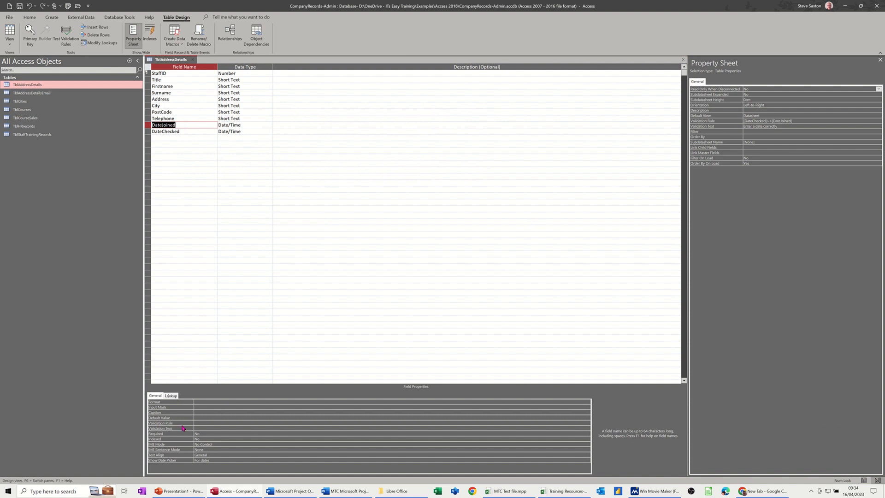
# Give DateJoined the field validation rule >=Now()-1 via the Expression Builder and confirm it.
pyautogui.click(226, 423)
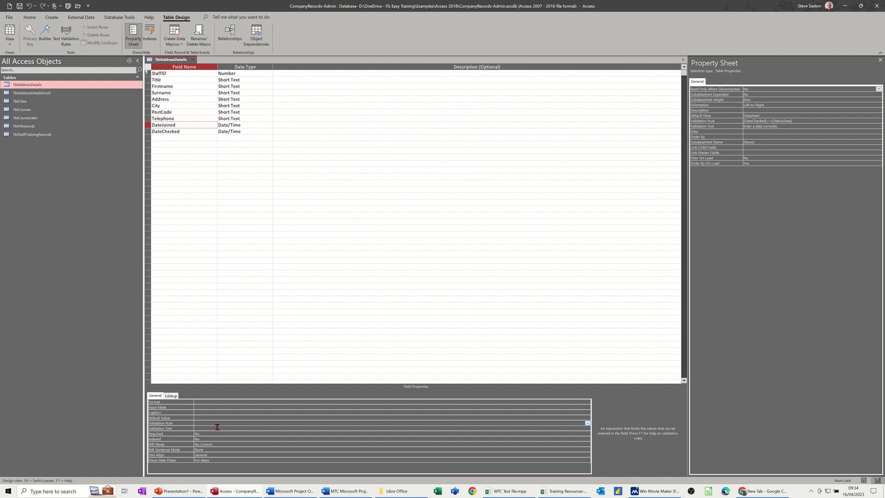
pyautogui.moveTo(589, 428)
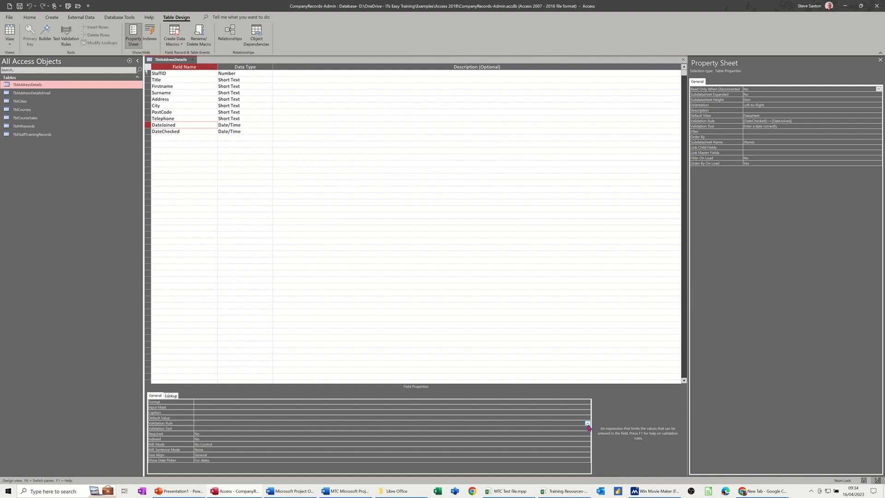
pyautogui.click(587, 422)
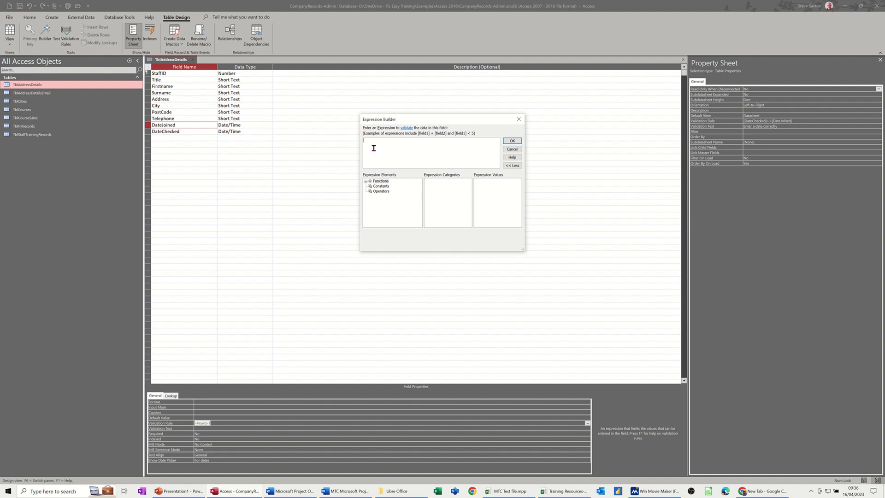
pyautogui.write('>=')
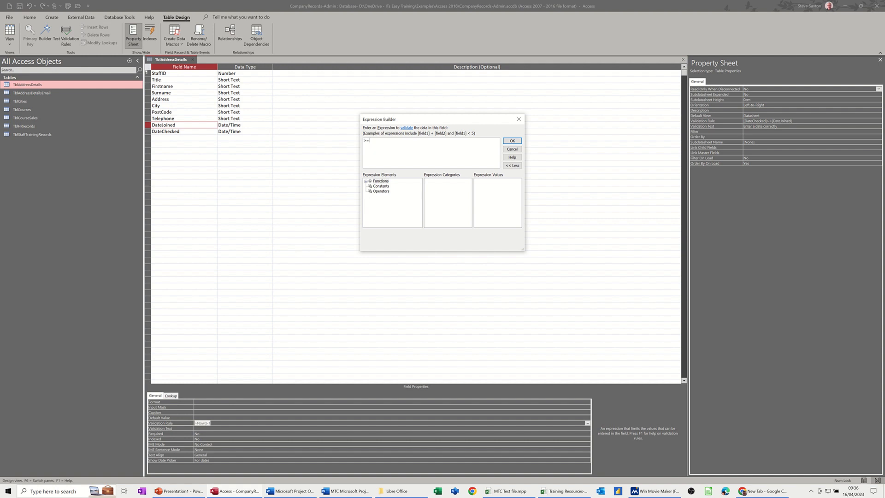
pyautogui.write('now()-1')
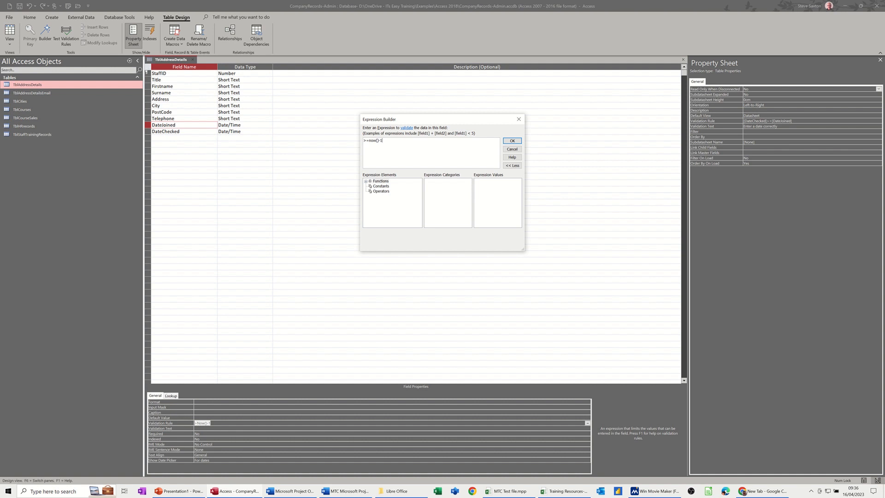
pyautogui.moveTo(337, 242)
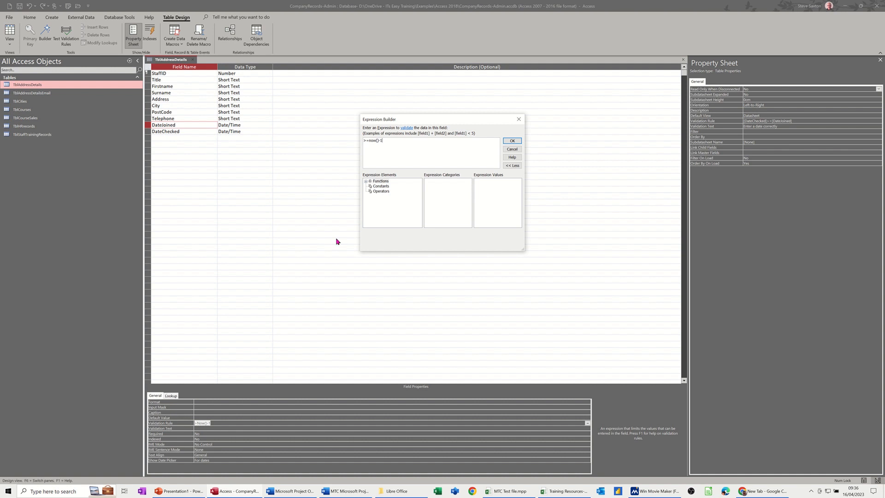
pyautogui.moveTo(413, 200)
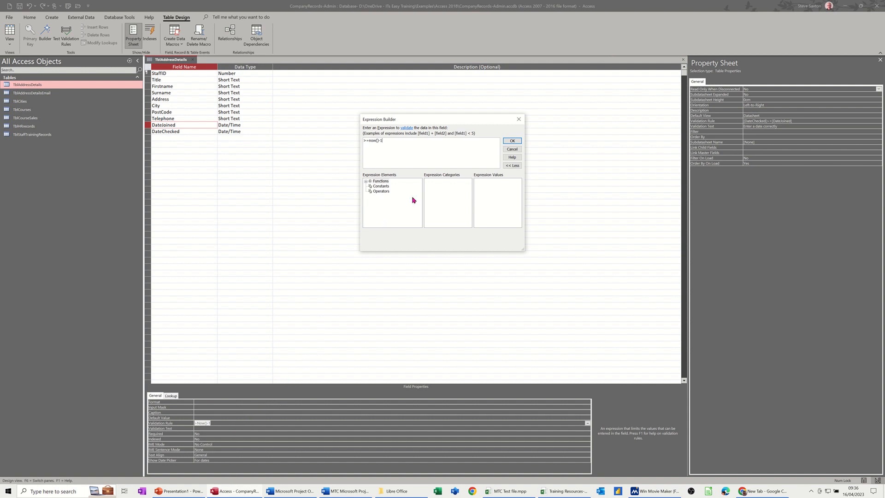
pyautogui.click(511, 140)
pyautogui.write('Enter a date in the future')
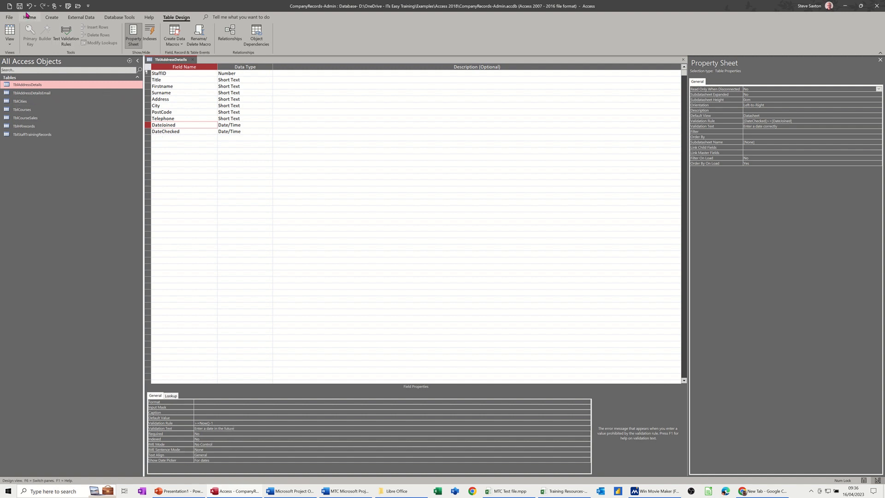
# Save the DateJoined rule, keeping it despite existing violations, and return to the records.
pyautogui.click(19, 7)
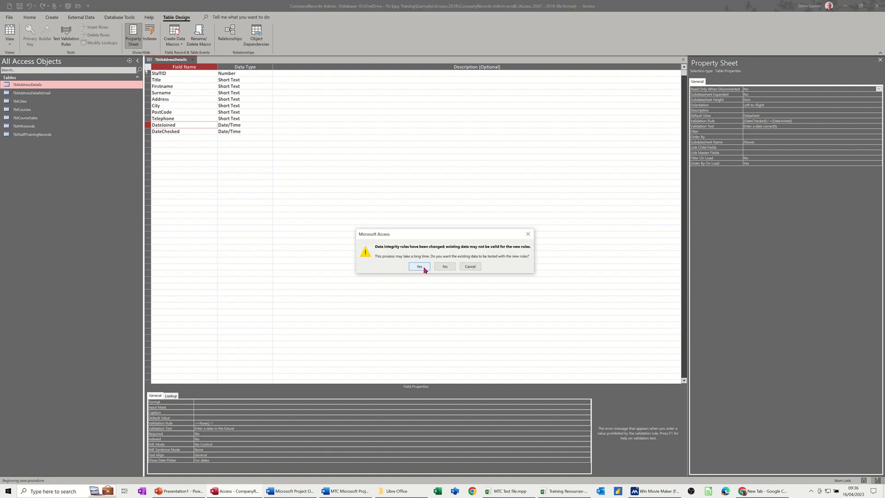
pyautogui.click(419, 267)
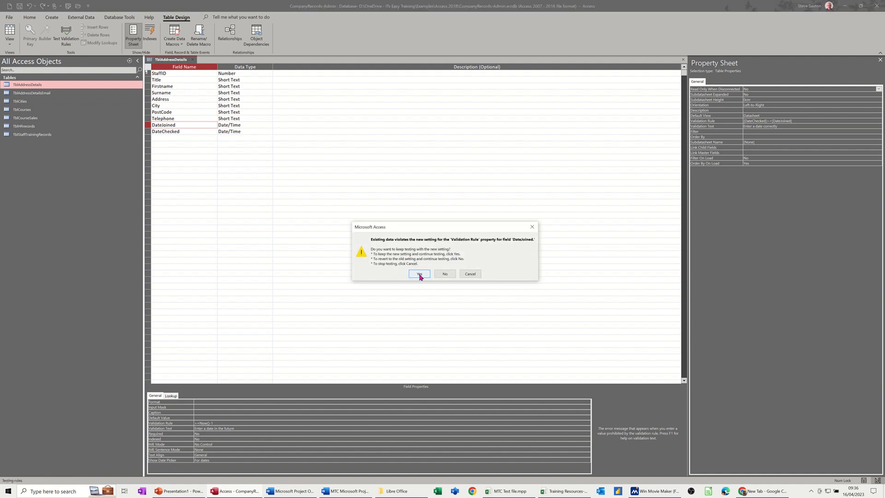
pyautogui.click(419, 274)
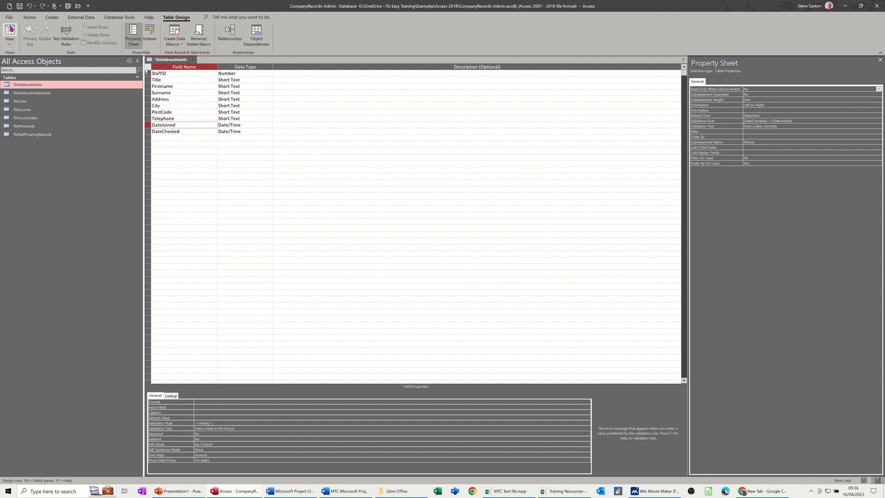
pyautogui.click(9, 32)
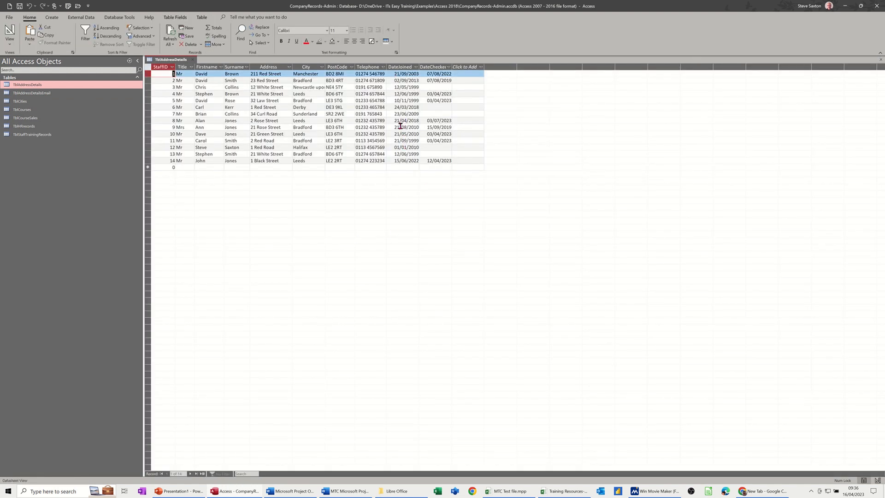
pyautogui.moveTo(415, 151)
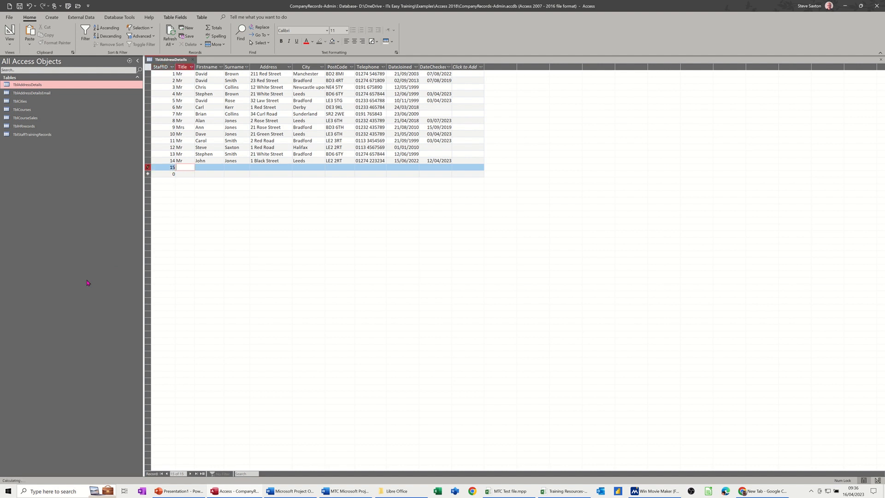
# Enter Mr bob Dillan as record 15 and try DateJoined 15/04/2023, dismissing the future-date warning.
pyautogui.write('Mr')
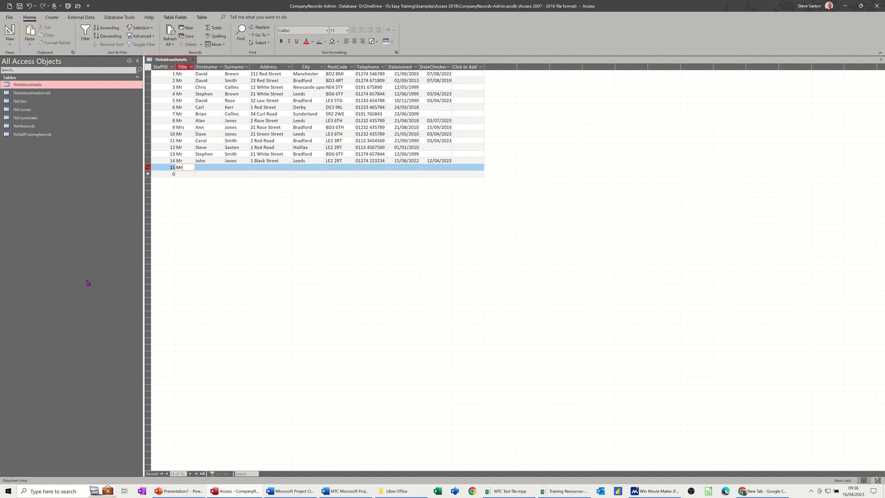
pyautogui.write('bob')
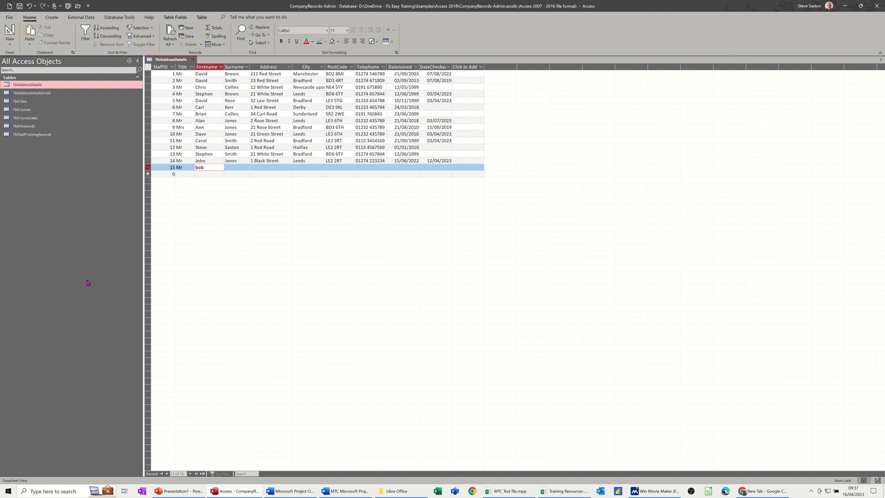
pyautogui.write('Dillan')
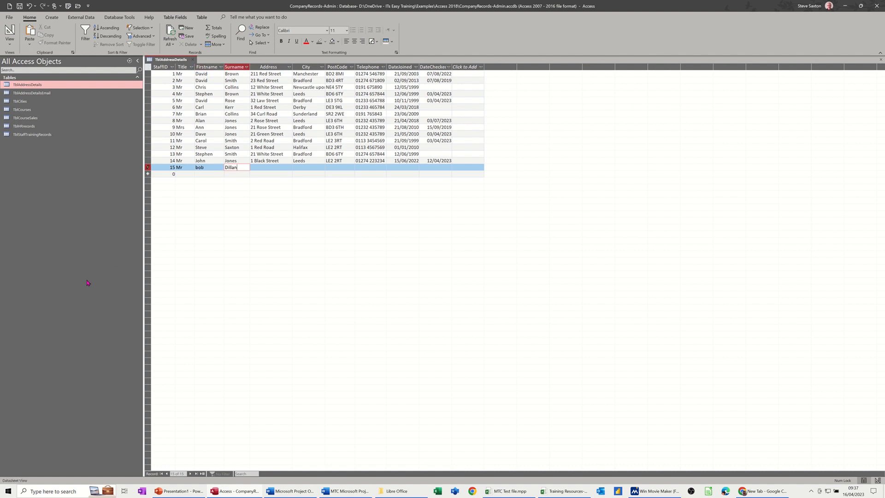
pyautogui.click(370, 166)
pyautogui.write('15/04/2023')
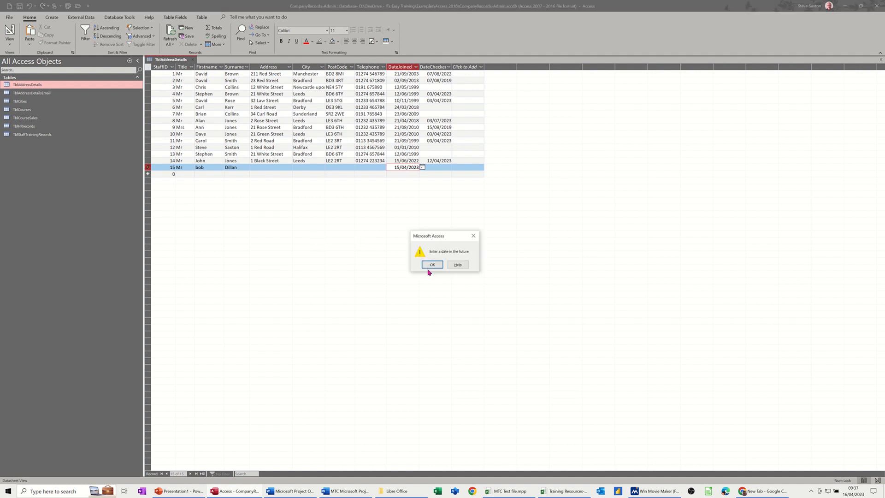
pyautogui.click(431, 264)
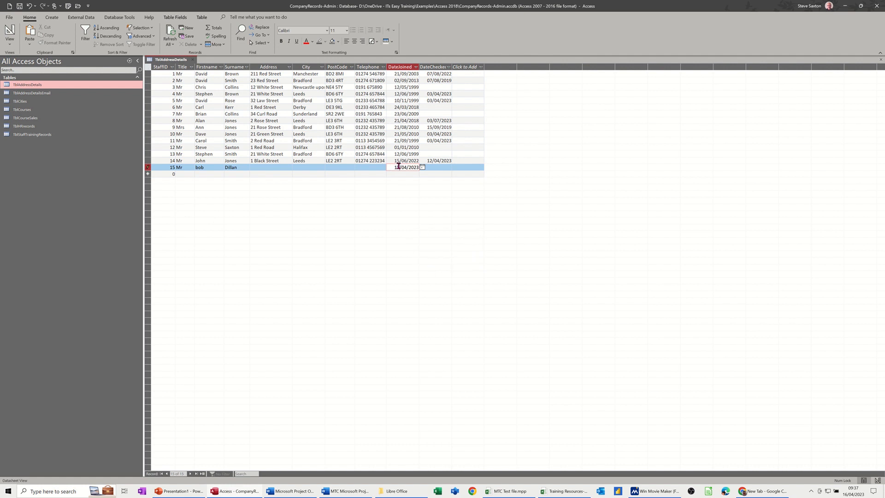
pyautogui.moveTo(401, 208)
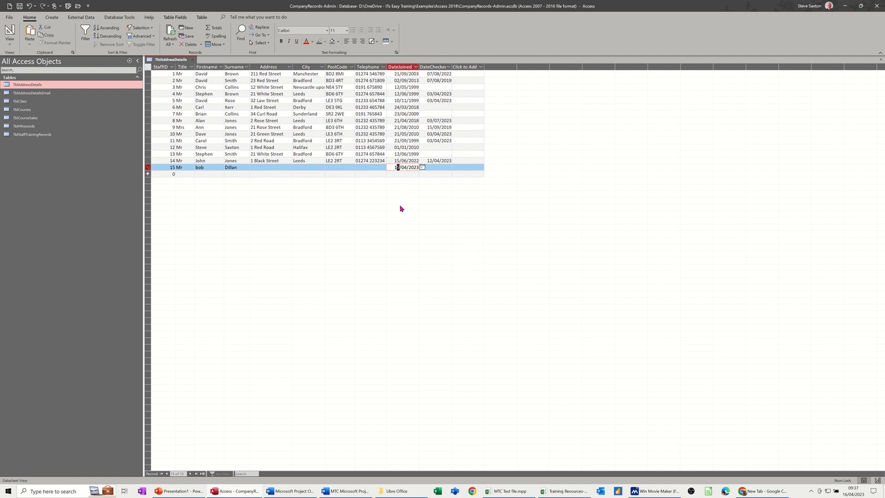
# Accept the corrected DateJoined 16/04/2023 and return to the table design.
pyautogui.press('Tab')
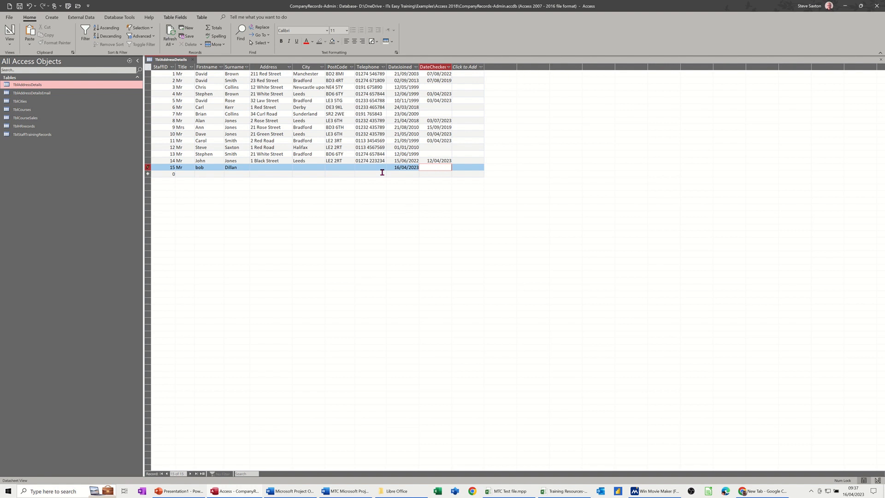
pyautogui.moveTo(411, 174)
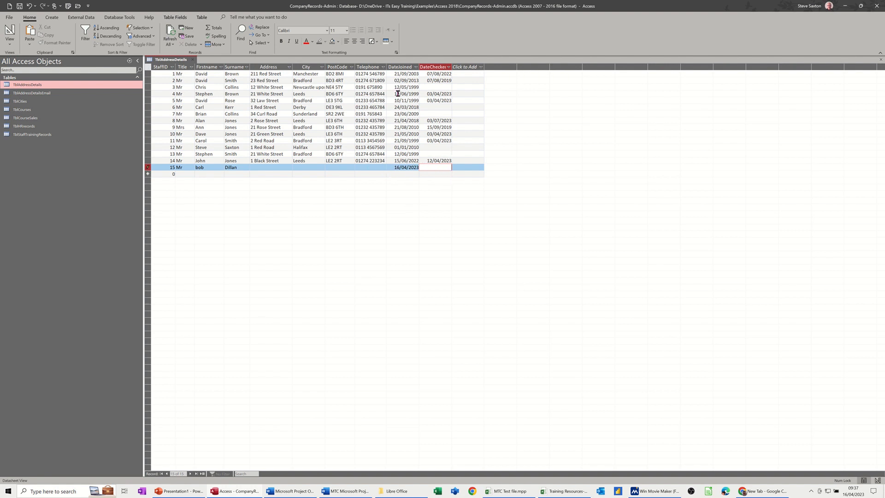
pyautogui.moveTo(393, 151)
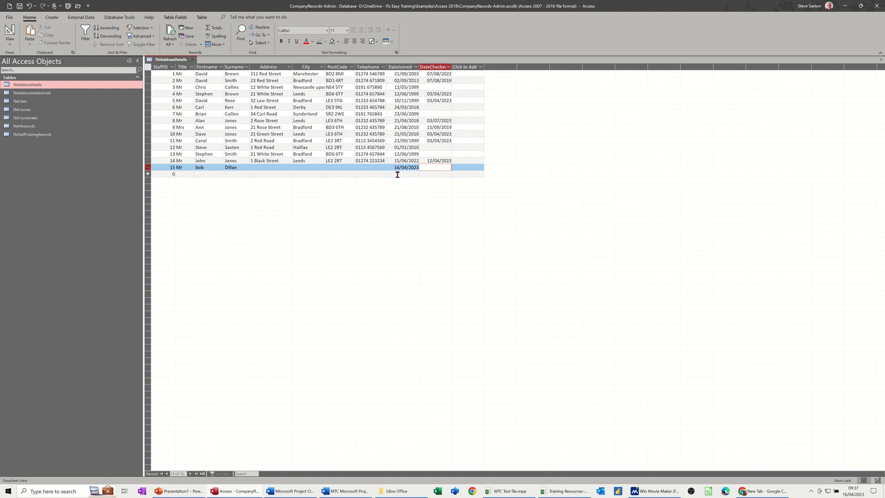
pyautogui.moveTo(400, 156)
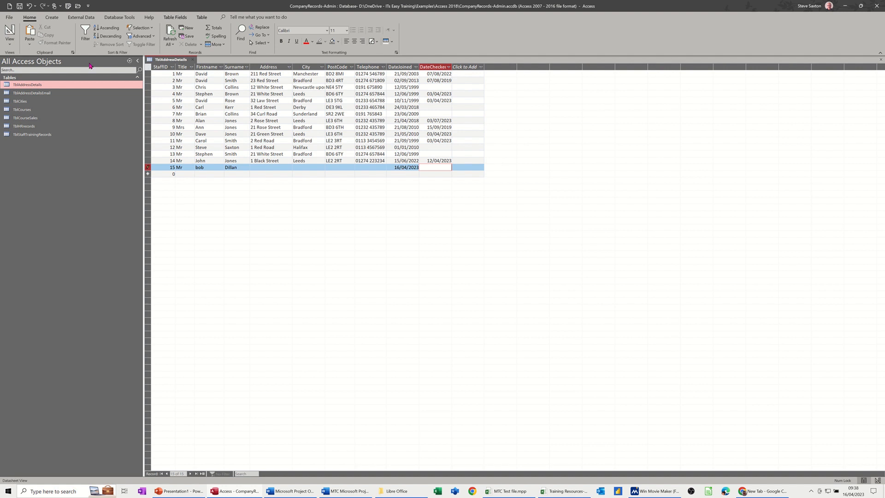
pyautogui.click(9, 32)
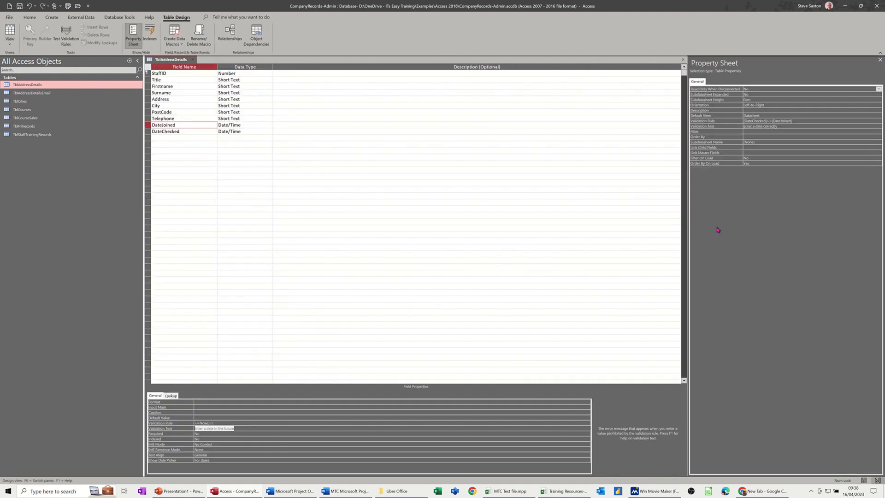